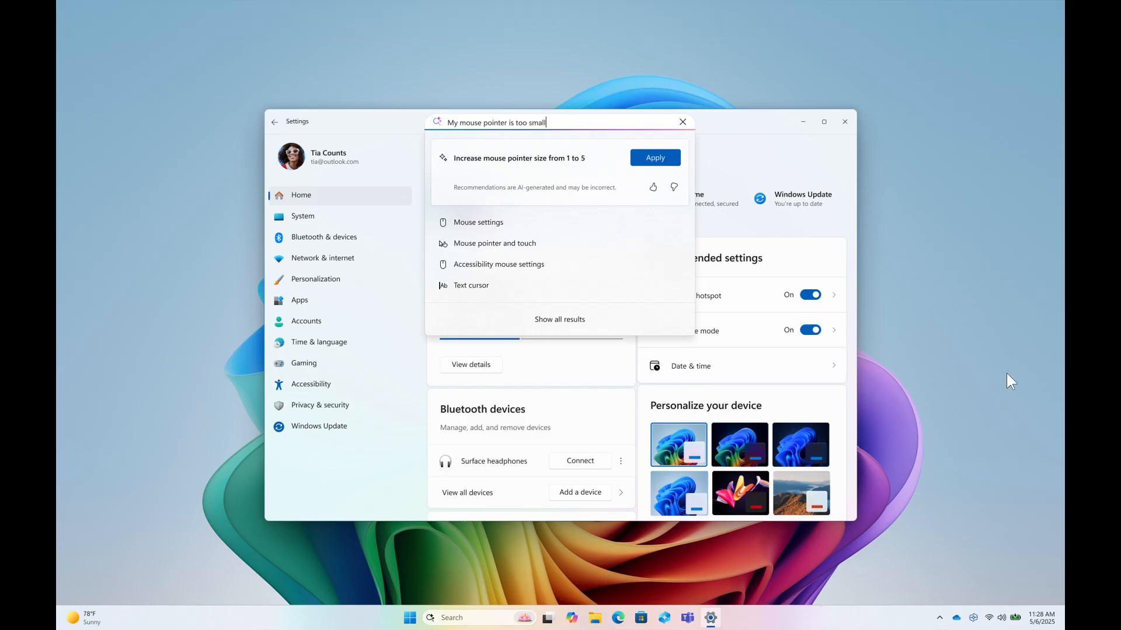
mouse_move(973, 373)
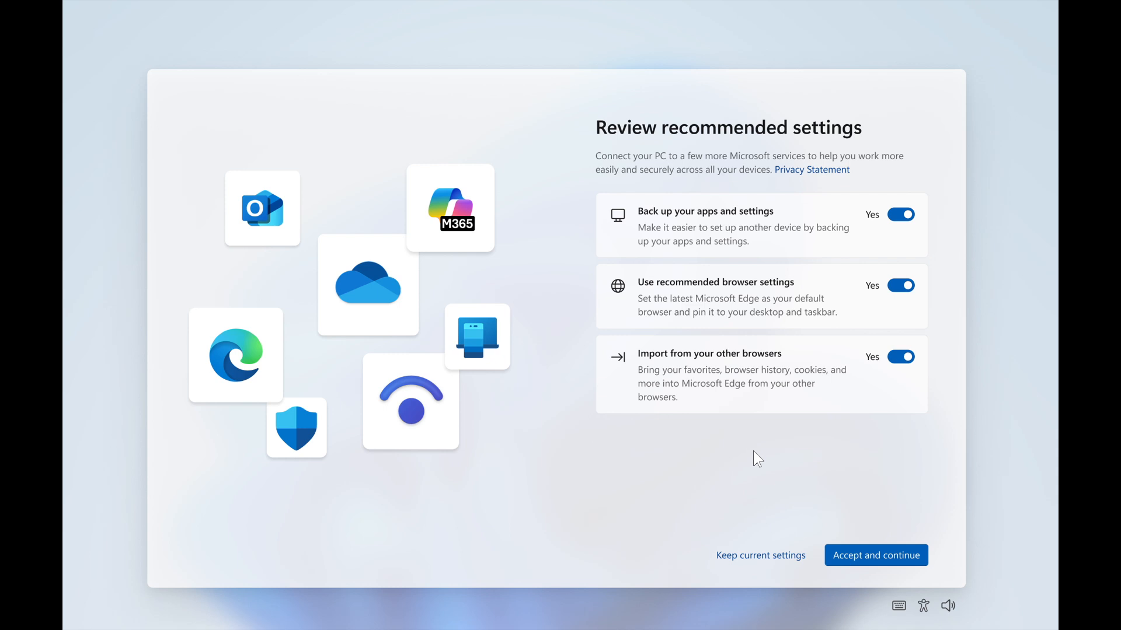
mouse_move(896, 415)
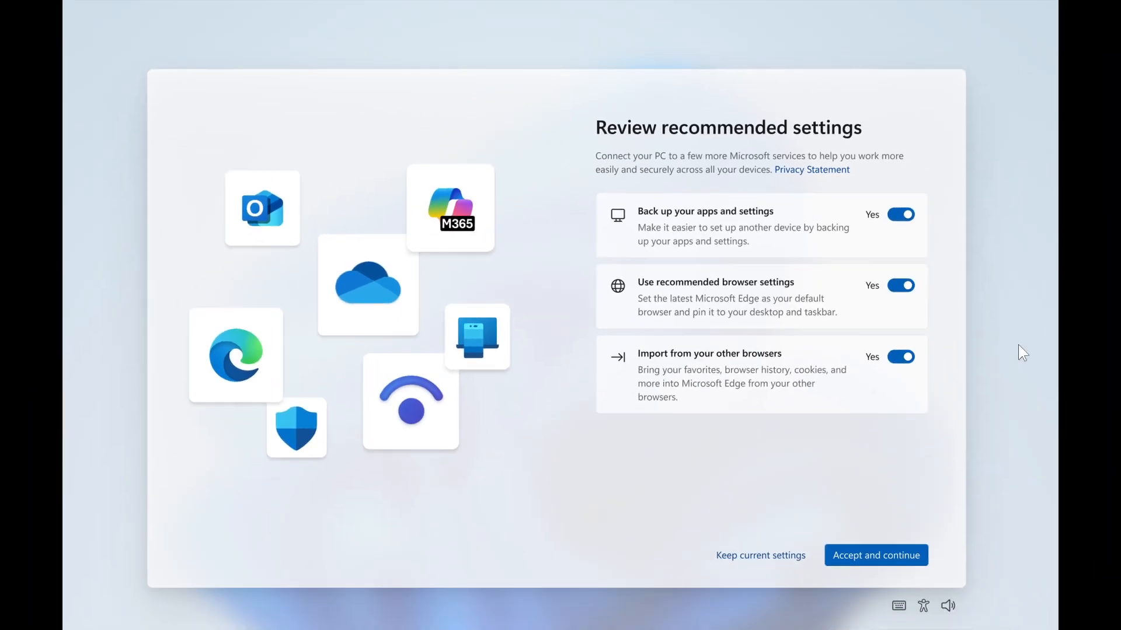
Step: Accept and continue on the Review recommended settings page with backup, browser settings and import set to Yes
left_click(876, 556)
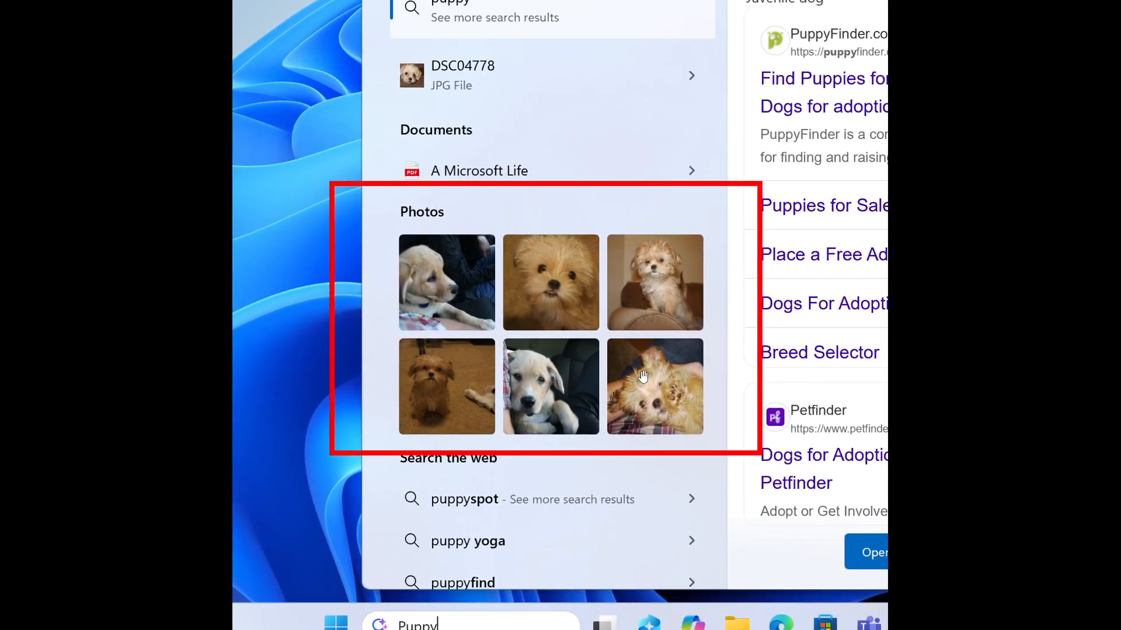
mouse_move(683, 318)
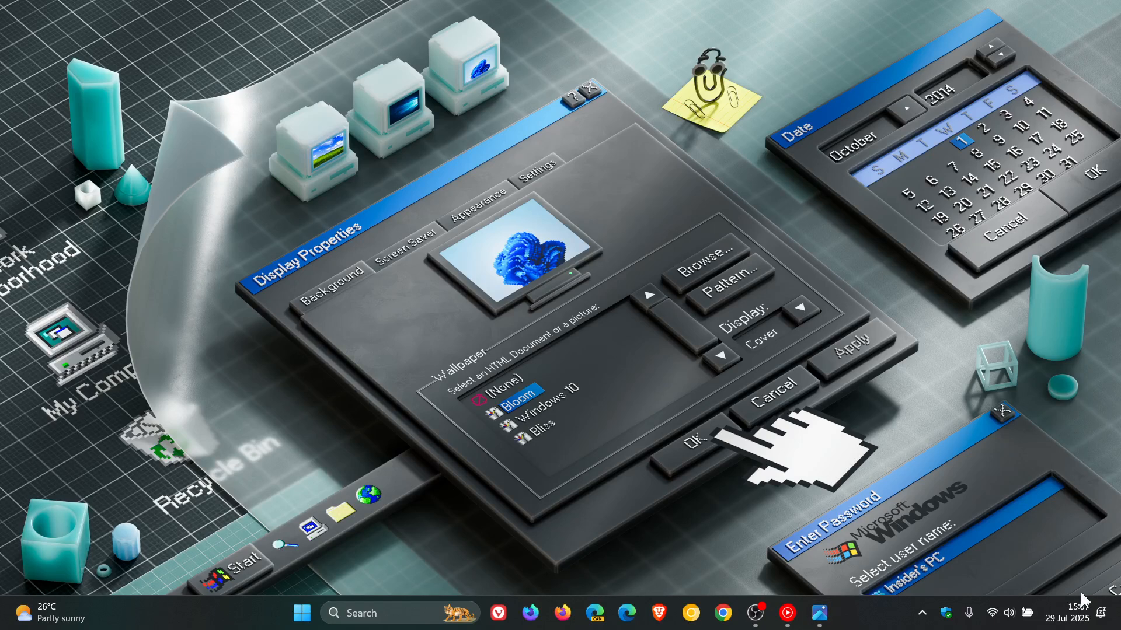
Step: Show the notification center with Do not disturb on, Vancouver and Sydney clocks and the July 2025 calendar
left_click(1071, 617)
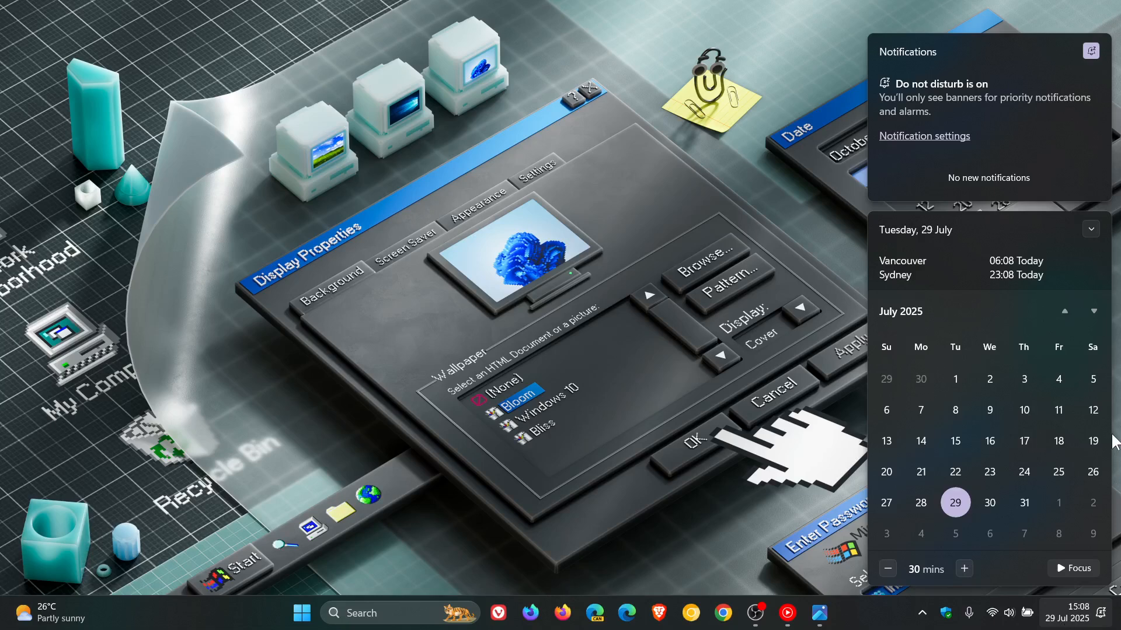
mouse_move(936, 268)
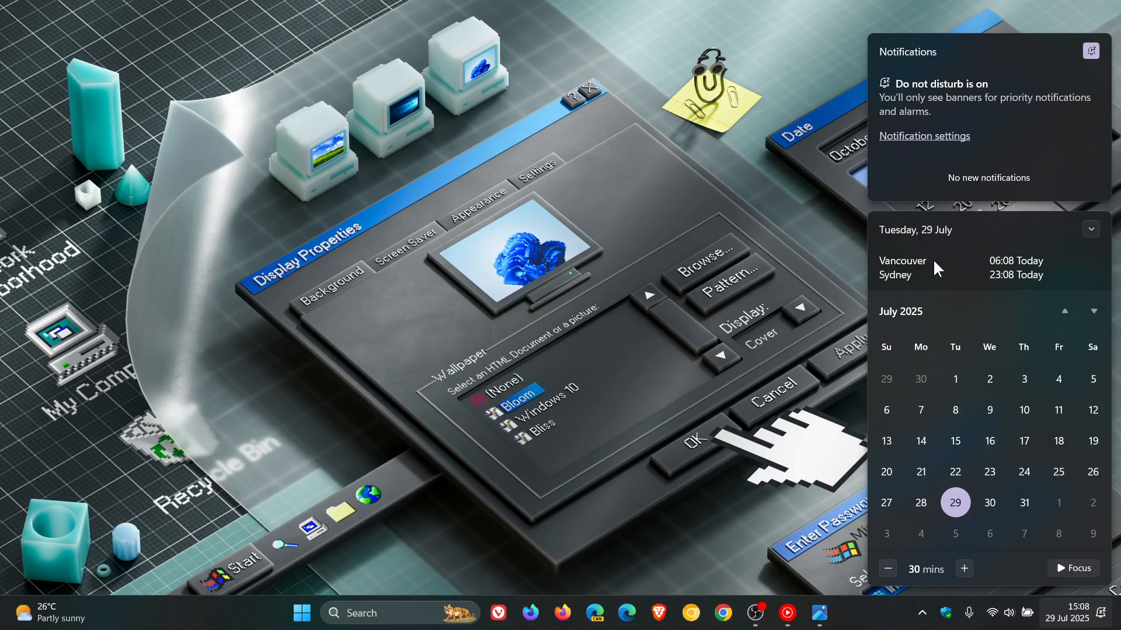
mouse_move(957, 249)
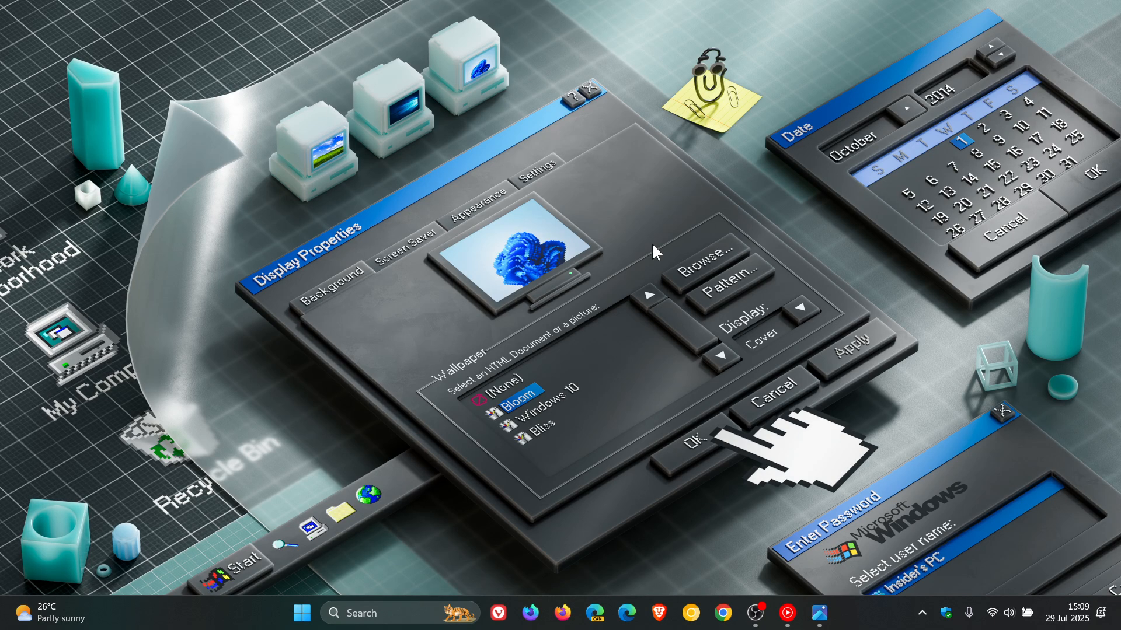
mouse_move(795, 306)
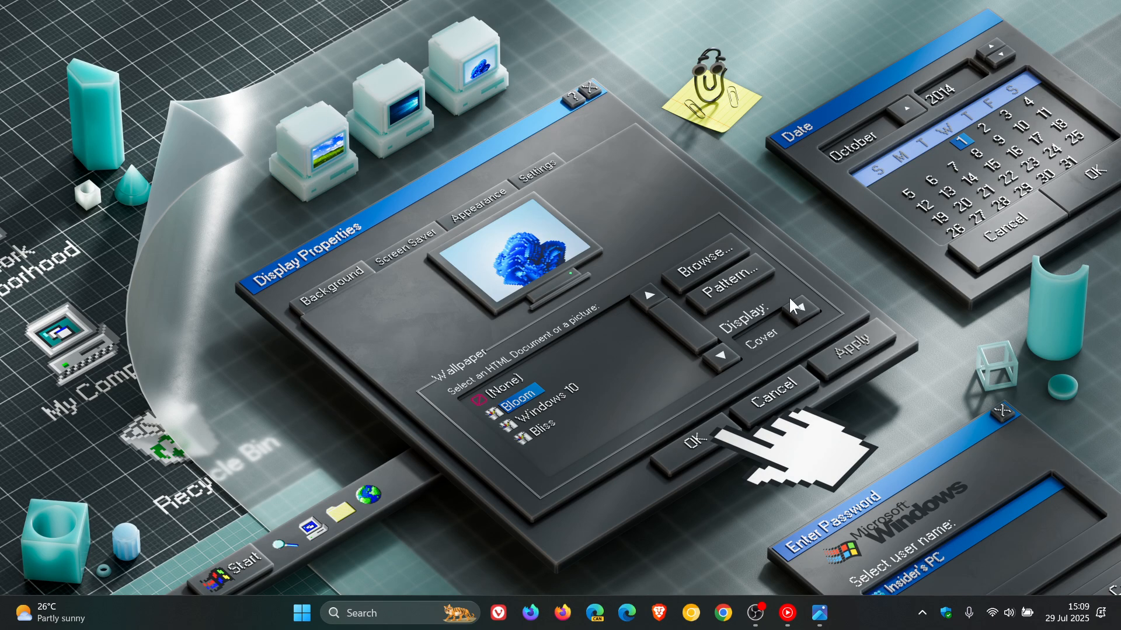